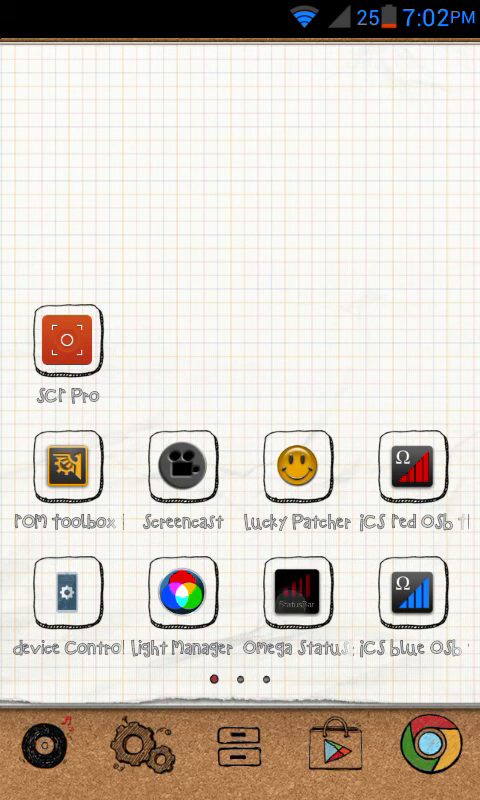
# Step: Launch Omega Statusbar from the home screen
pyautogui.click(304, 600)
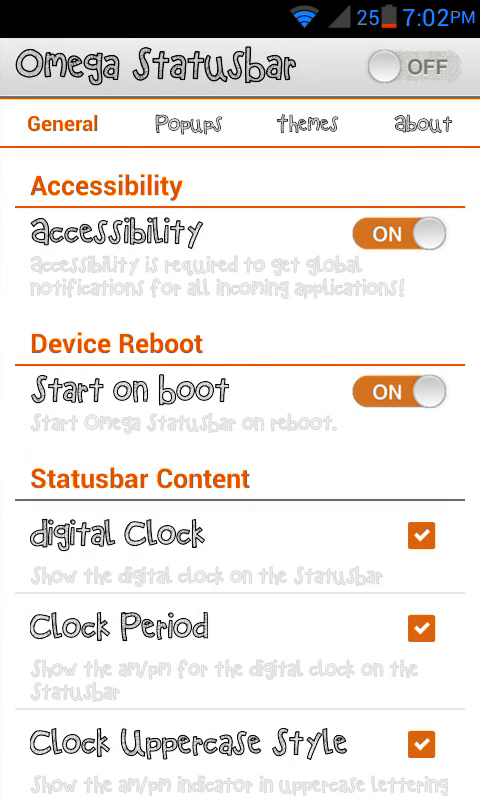
# Step: Switch the status bar service on, disable Clock Uppercase Style, and move to the Themes settings
pyautogui.click(404, 66)
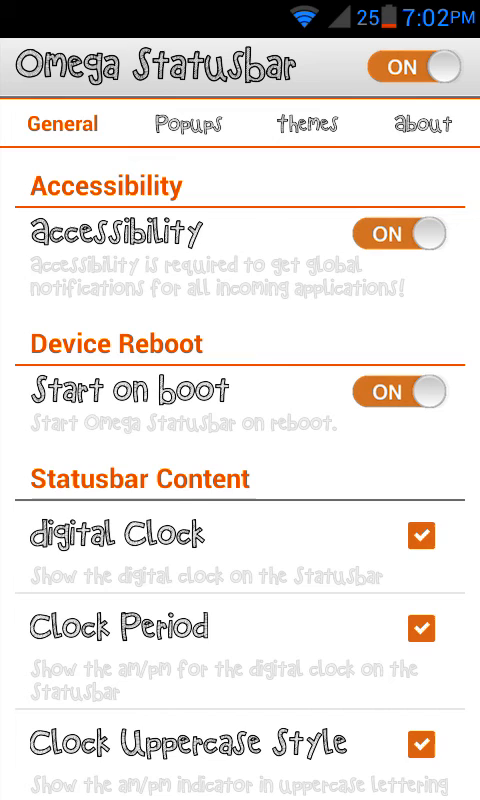
pyautogui.click(420, 744)
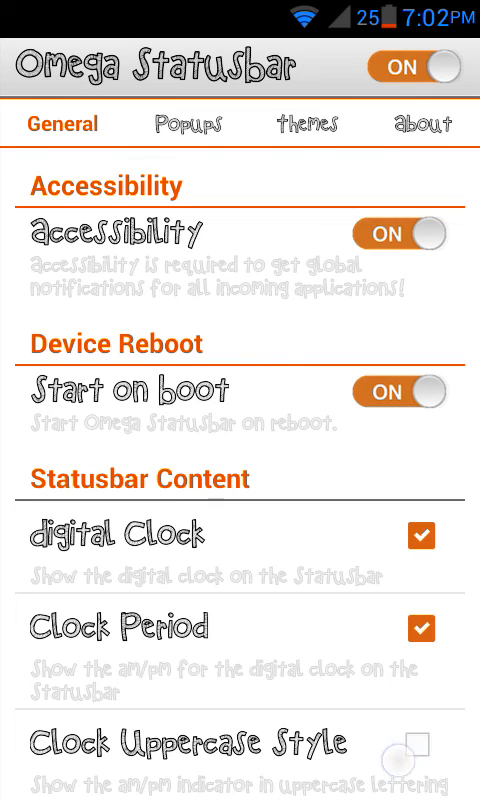
pyautogui.click(412, 64)
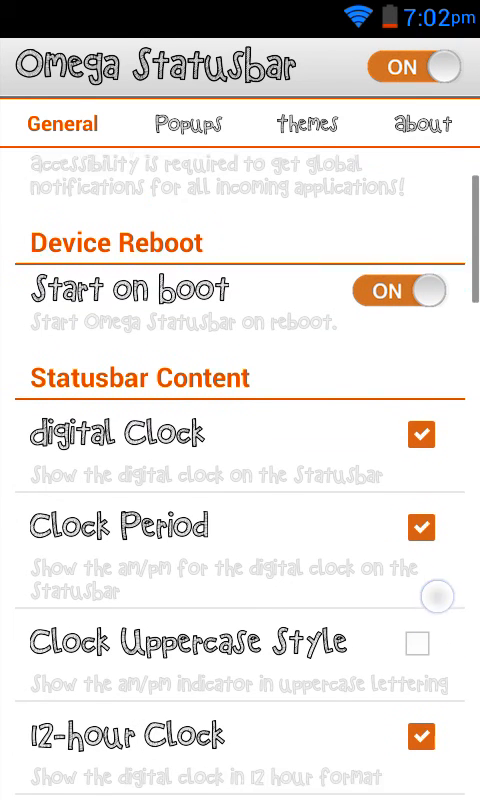
pyautogui.scroll(-3)
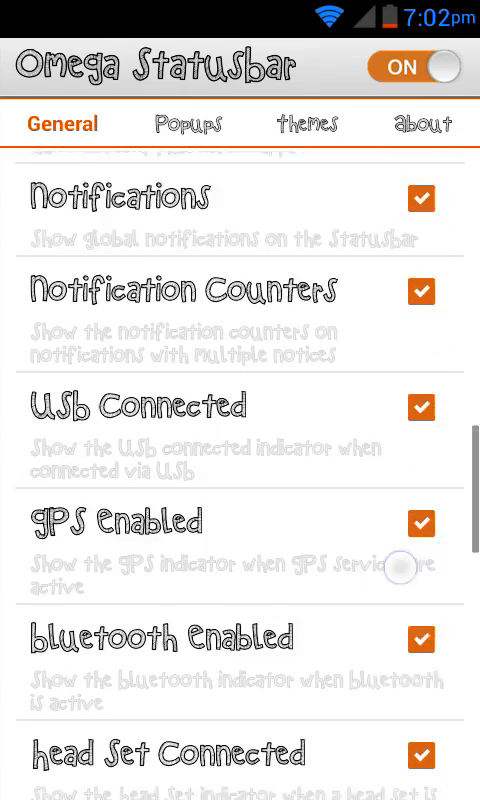
pyautogui.scroll(-3)
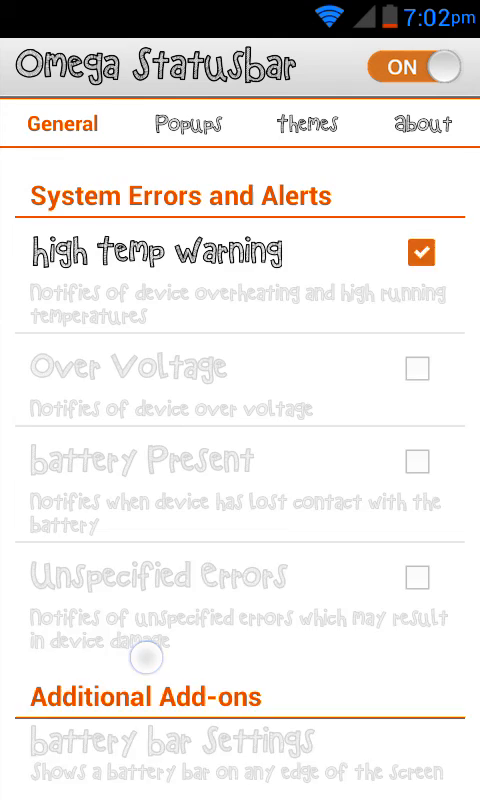
pyautogui.click(304, 124)
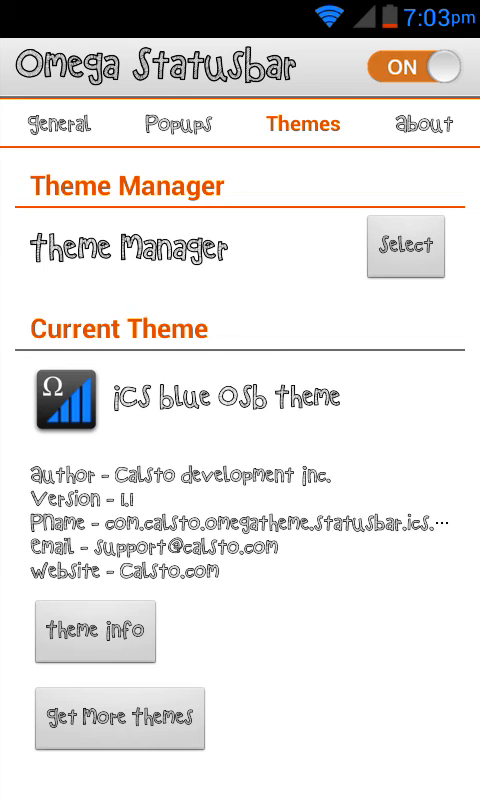
# Step: Select the ICS Red OSb theme as current, then head to the store for more themes
pyautogui.click(404, 246)
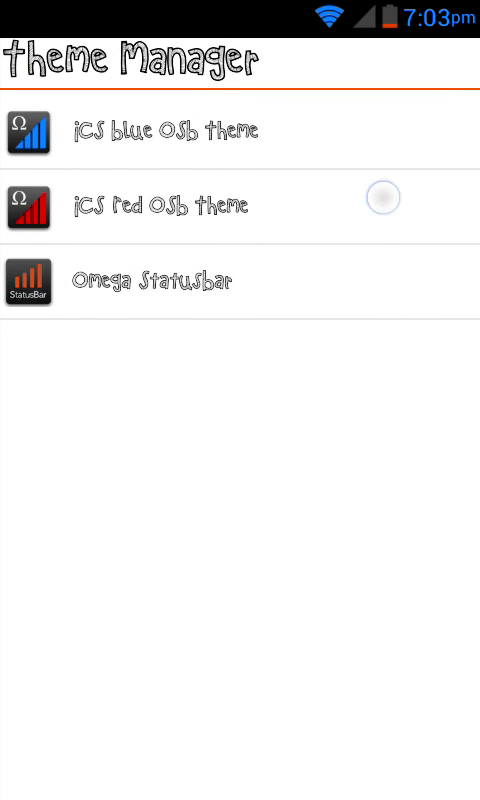
pyautogui.click(380, 196)
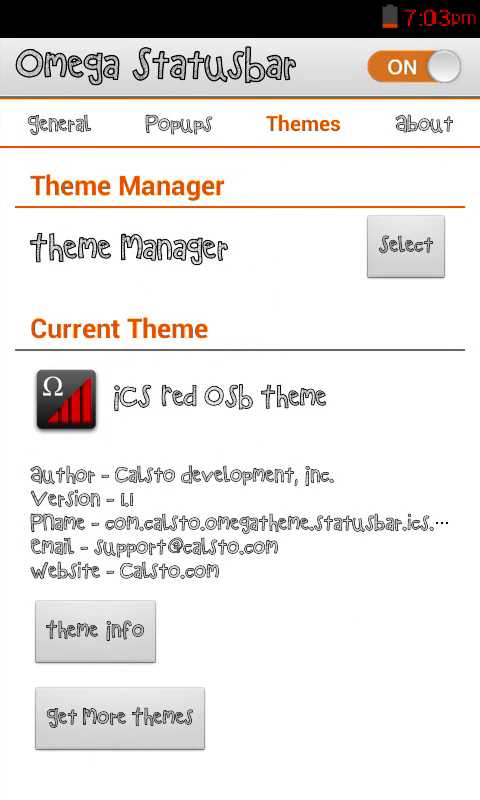
pyautogui.click(404, 248)
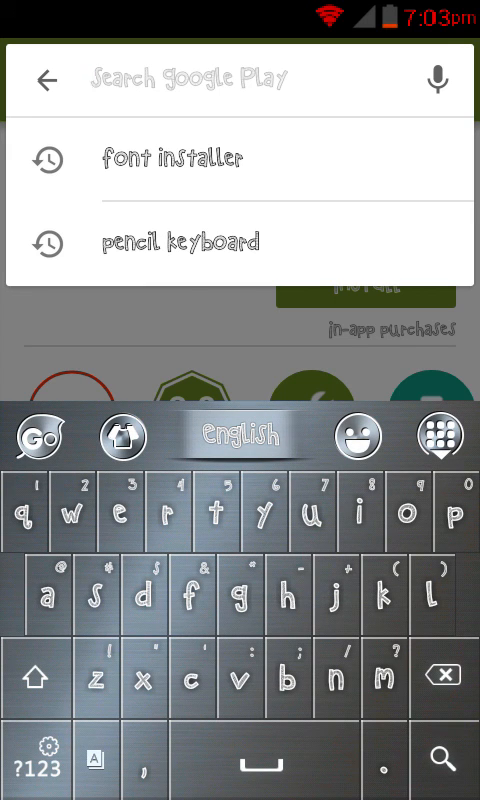
# Step: Search Play Store for 'omega status bar' and browse the listed Team Syndicate OSB themes
pyautogui.write('ome')
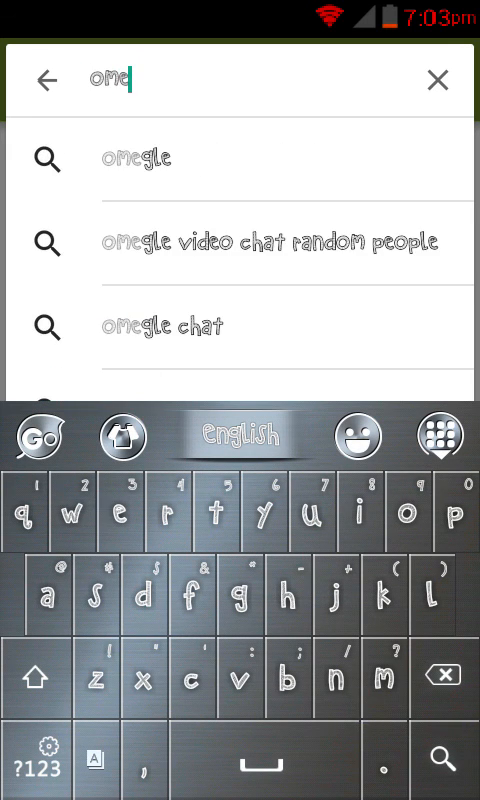
pyautogui.write('ga')
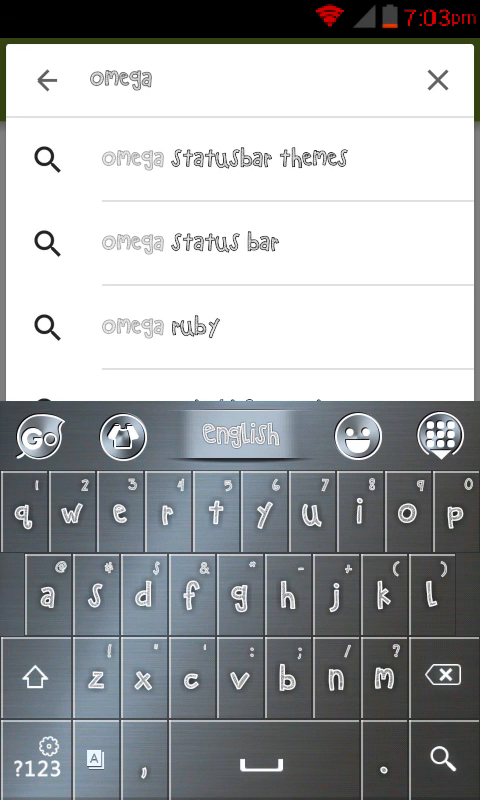
pyautogui.click(188, 240)
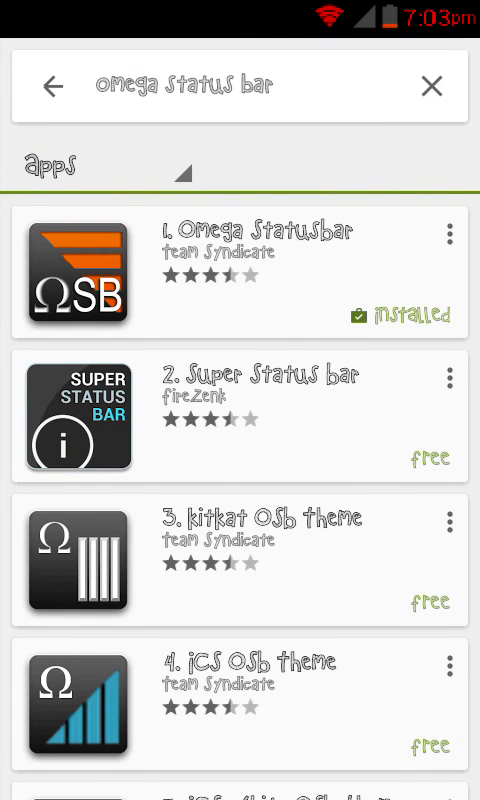
pyautogui.scroll(-3)
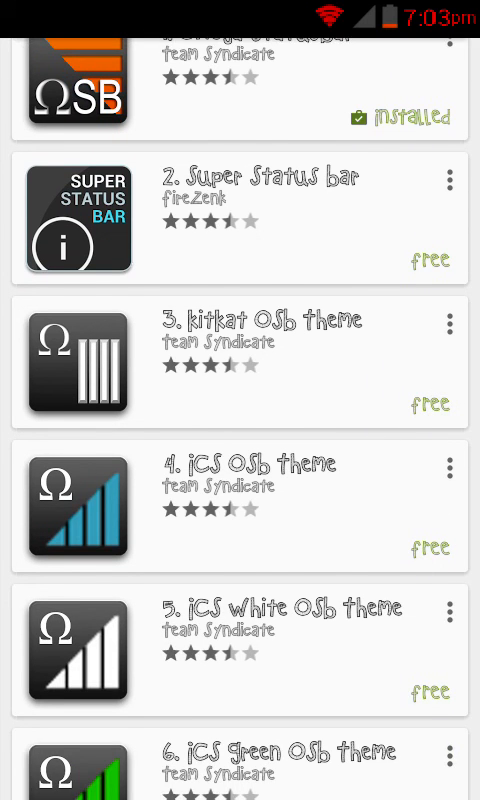
pyautogui.scroll(-3)
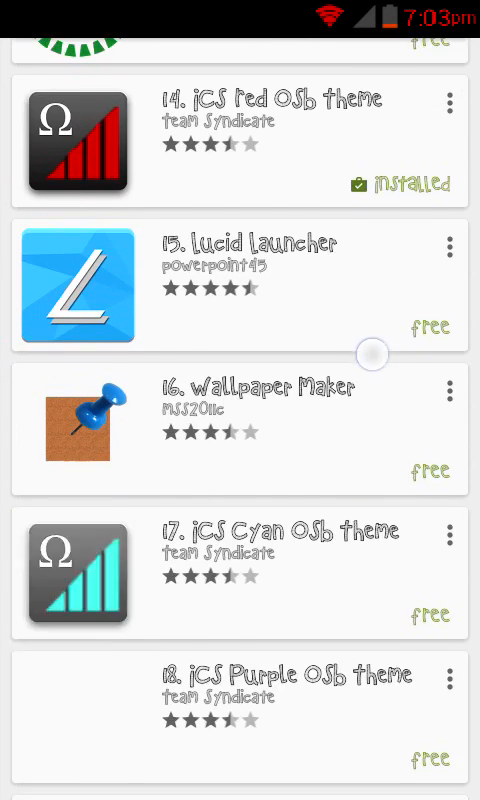
pyautogui.scroll(-3)
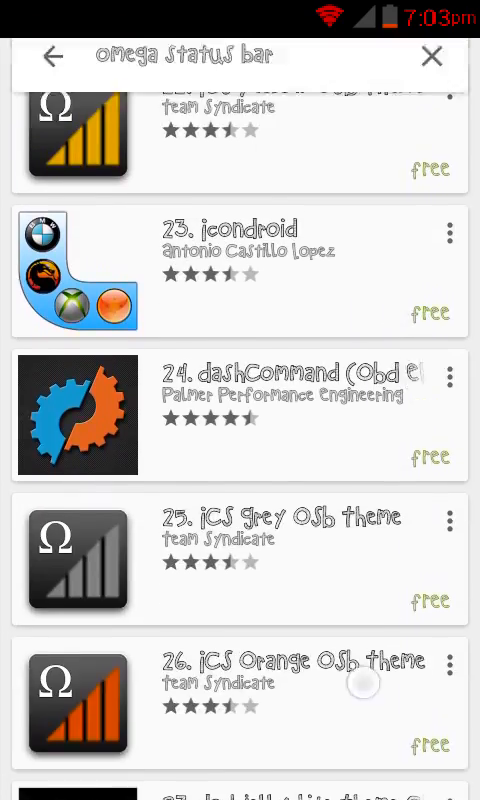
# Step: Rerun the theme search and view the CM10.1 Jelly Dream theme's store page
pyautogui.click(200, 56)
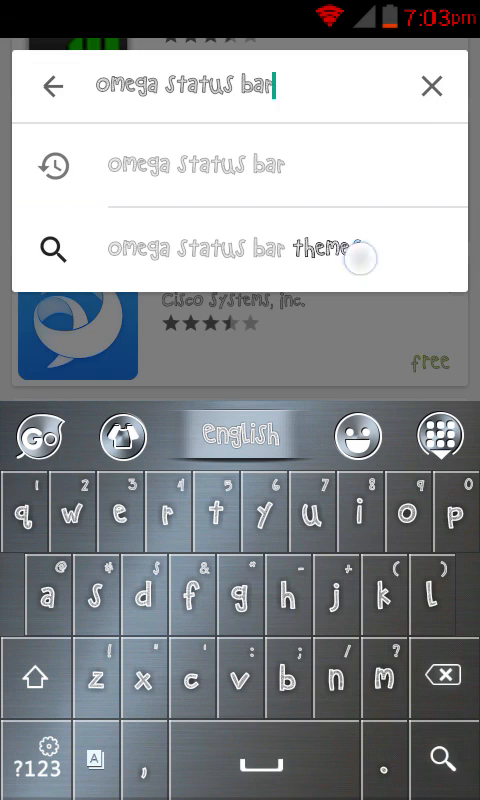
pyautogui.press('Enter')
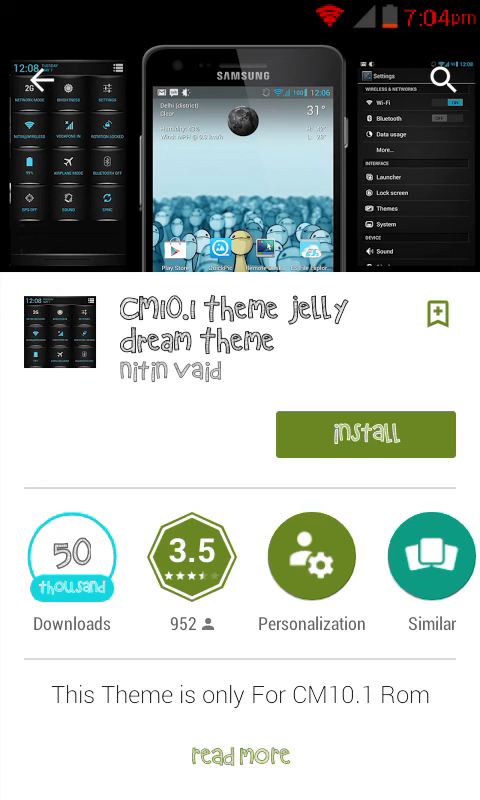
pyautogui.scroll(-3)
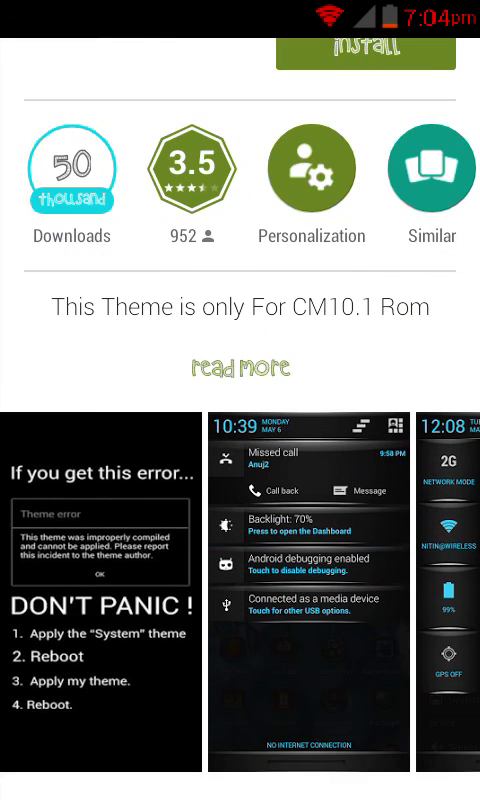